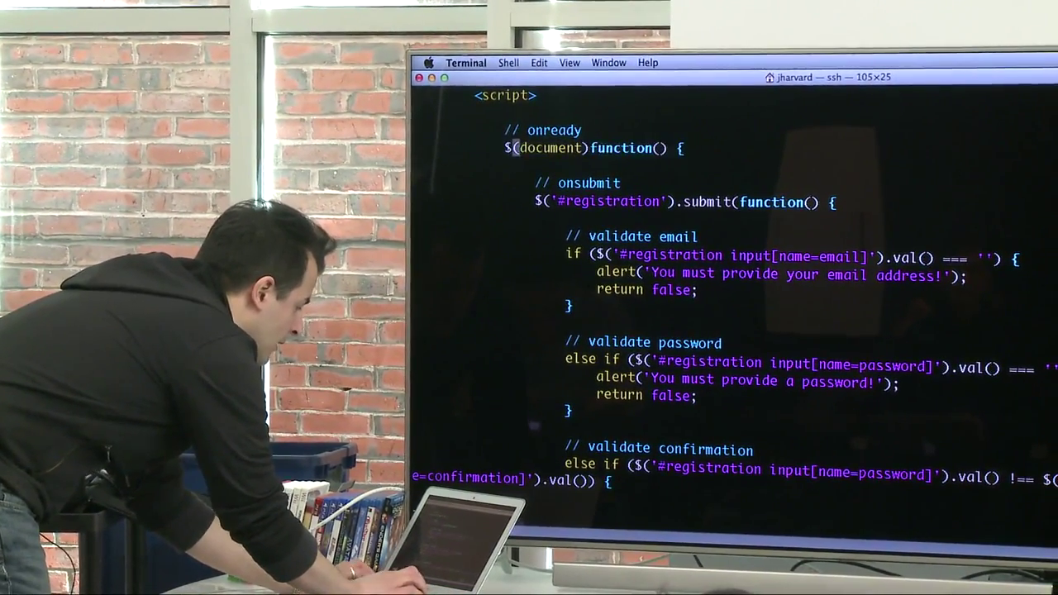
# Insert .ready( after $(document) so the line reads $(document).ready(function() {
pyautogui.write('.ready(')
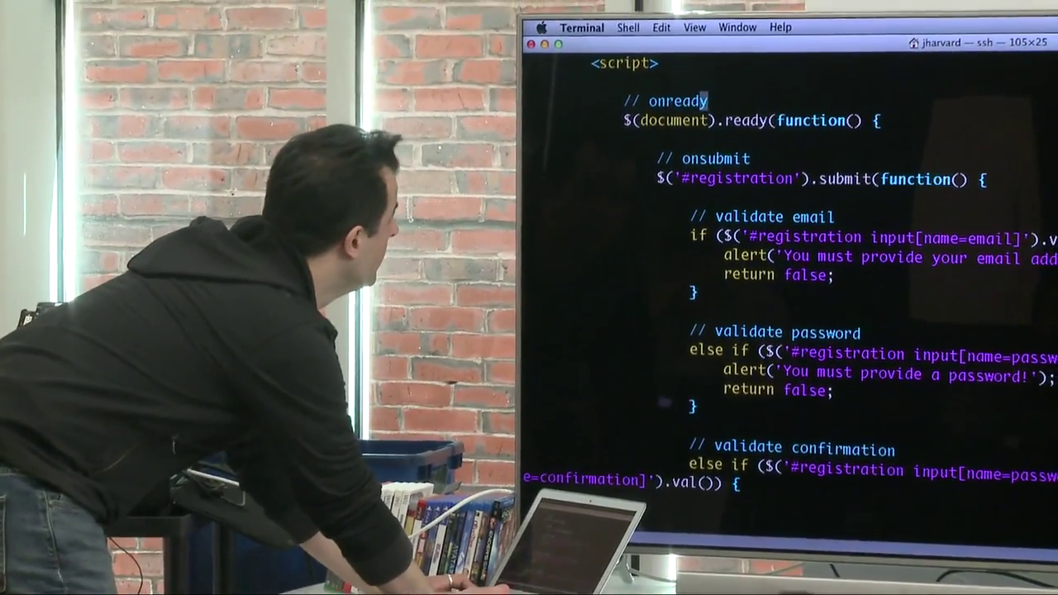
# Write form-2.html to disk with :w
pyautogui.scroll(-3)
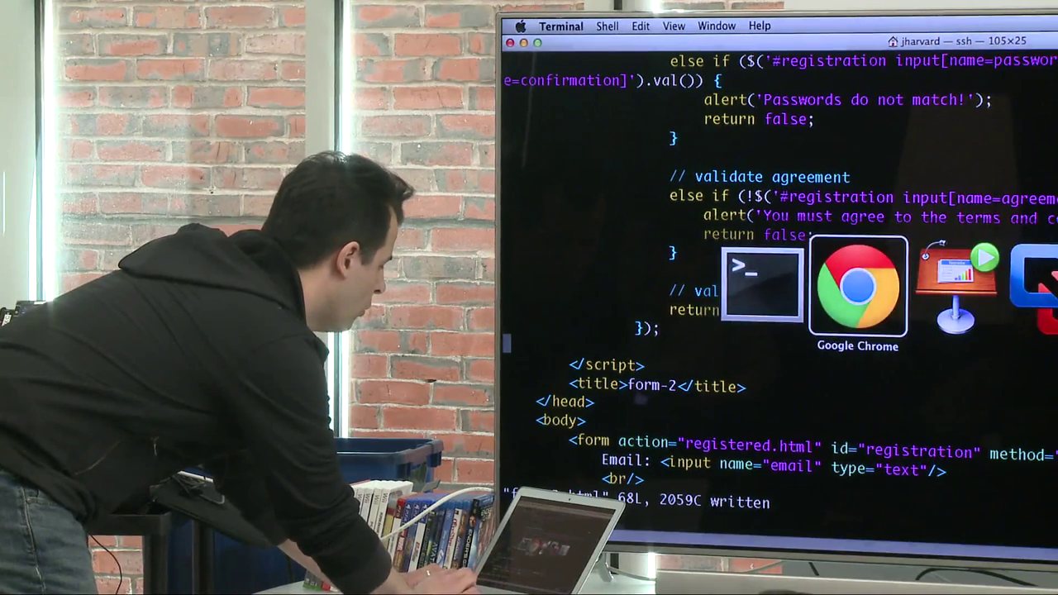
# In Chrome, load form-2.html and submit the empty registration form, reaching 'You are registered!'
pyautogui.click(857, 290)
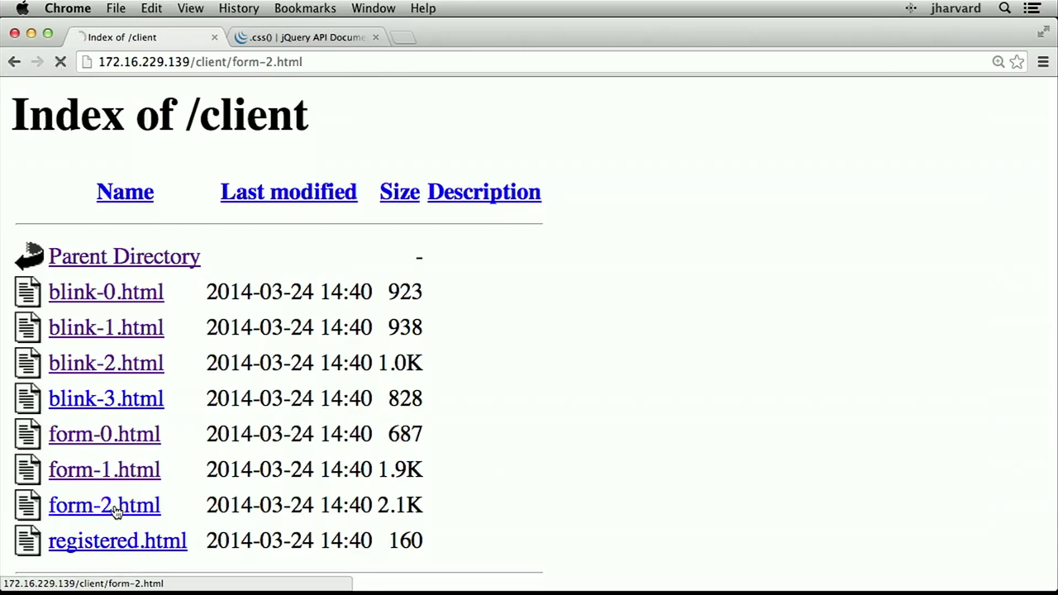
pyautogui.click(104, 506)
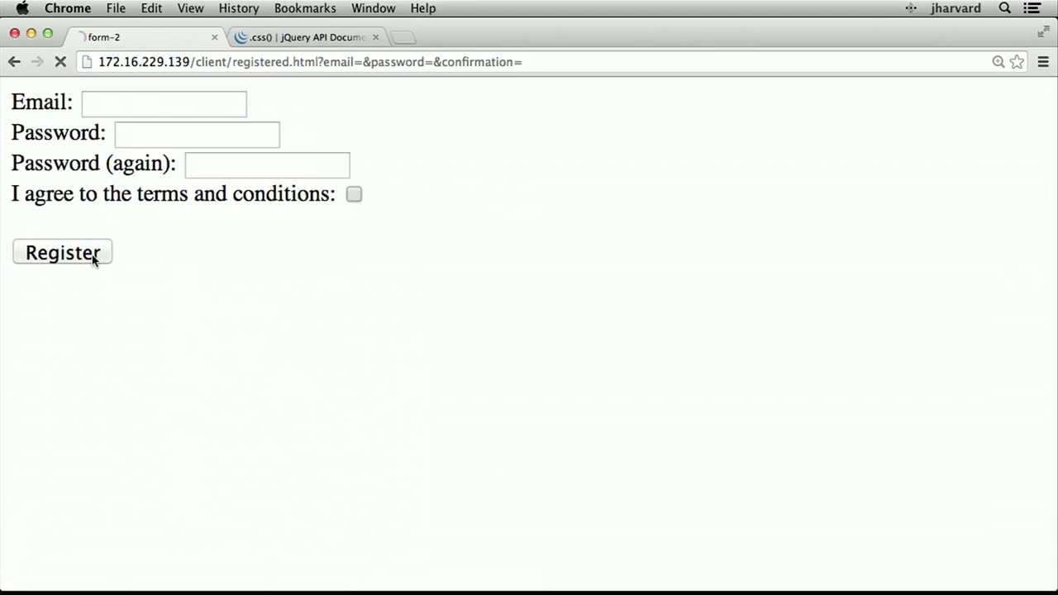
pyautogui.click(63, 252)
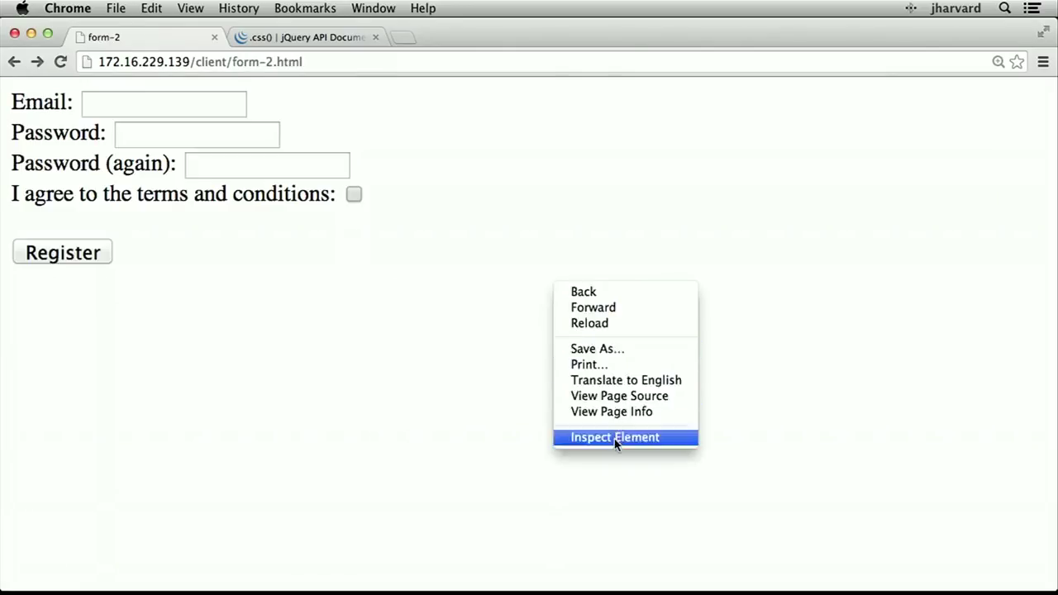
# With the developer Console visible, submit the empty form again showing no validation alert, then return to Terminal
pyautogui.click(615, 436)
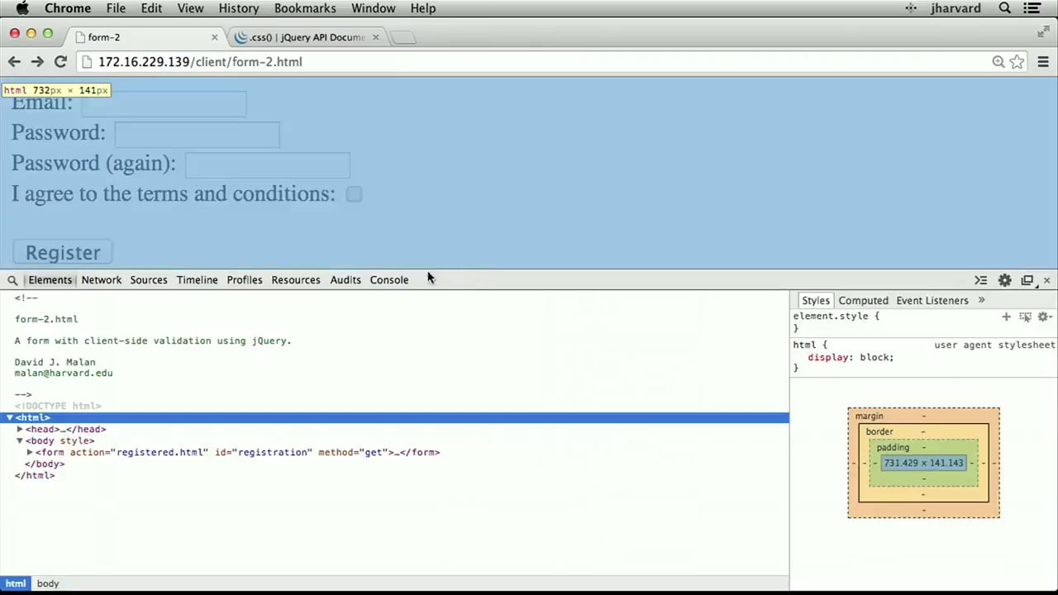
pyautogui.click(388, 279)
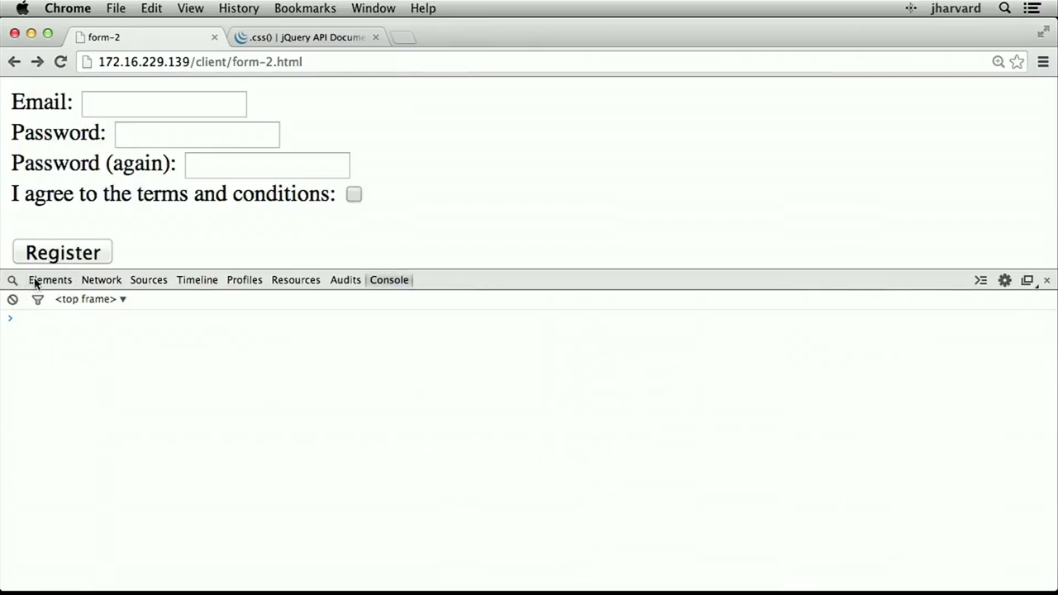
pyautogui.click(62, 252)
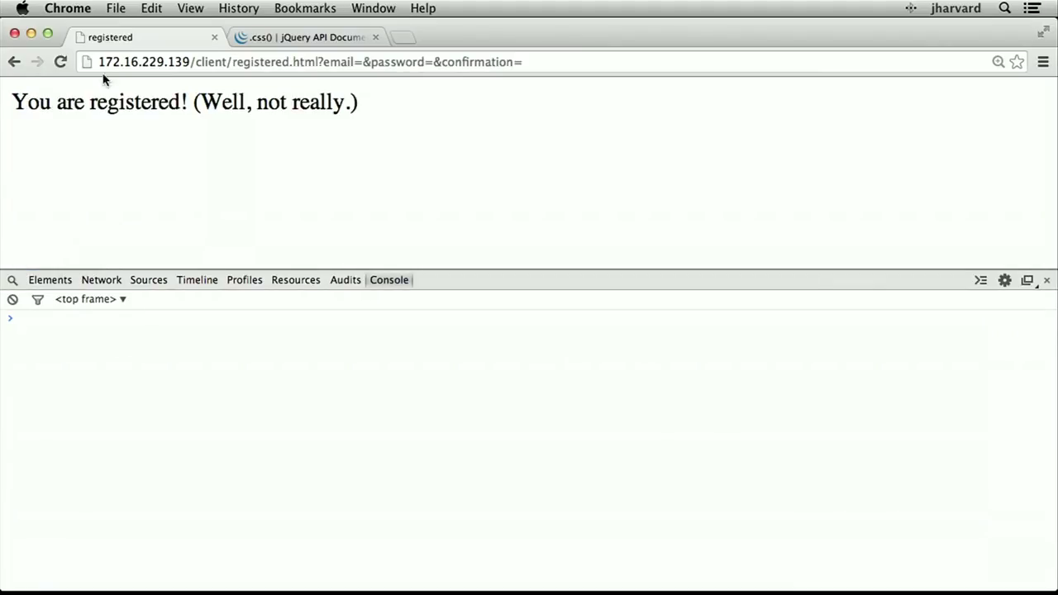
pyautogui.moveTo(65, 255)
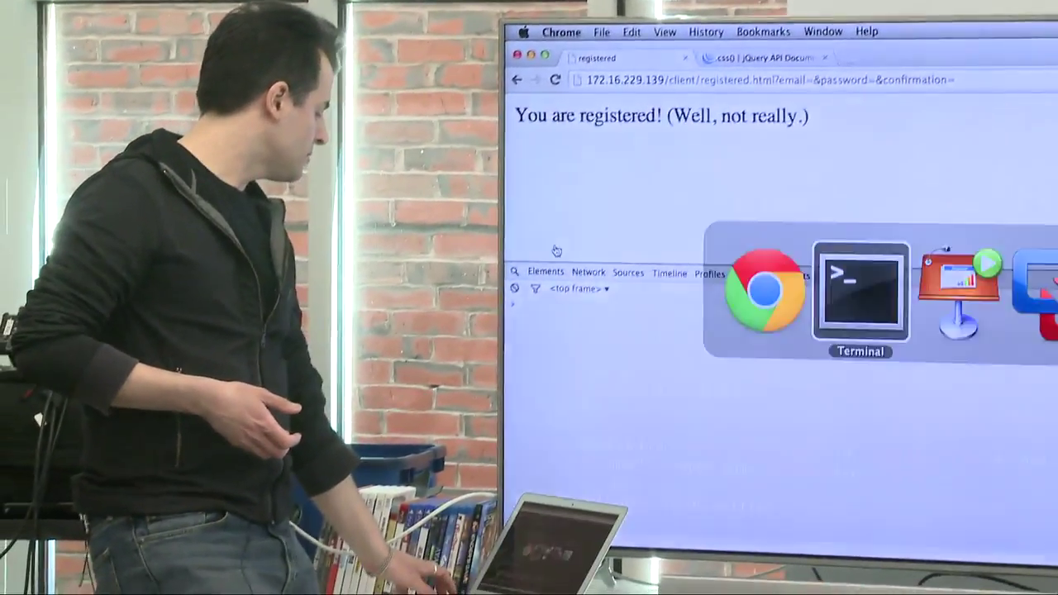
pyautogui.click(860, 294)
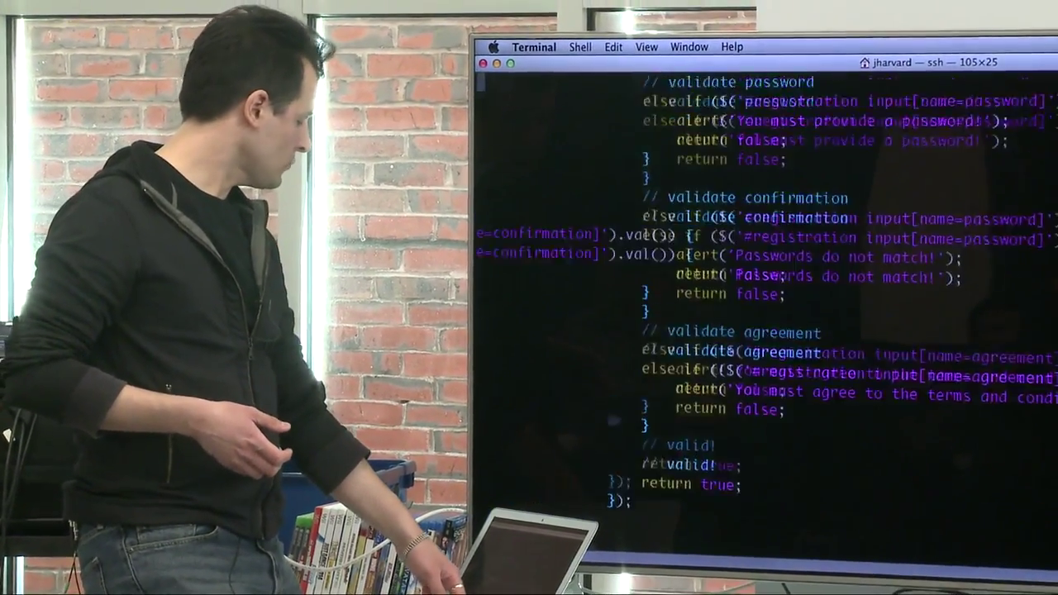